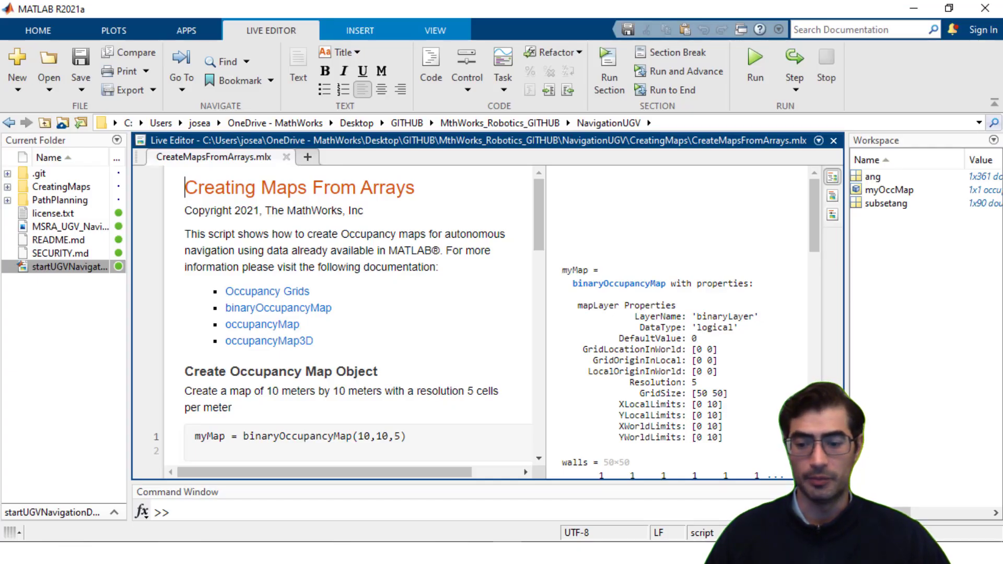
Browse into CreatingMaps and open the CreateMapsFromImages.mlx live script showing the maze image.
scroll("down", 3)
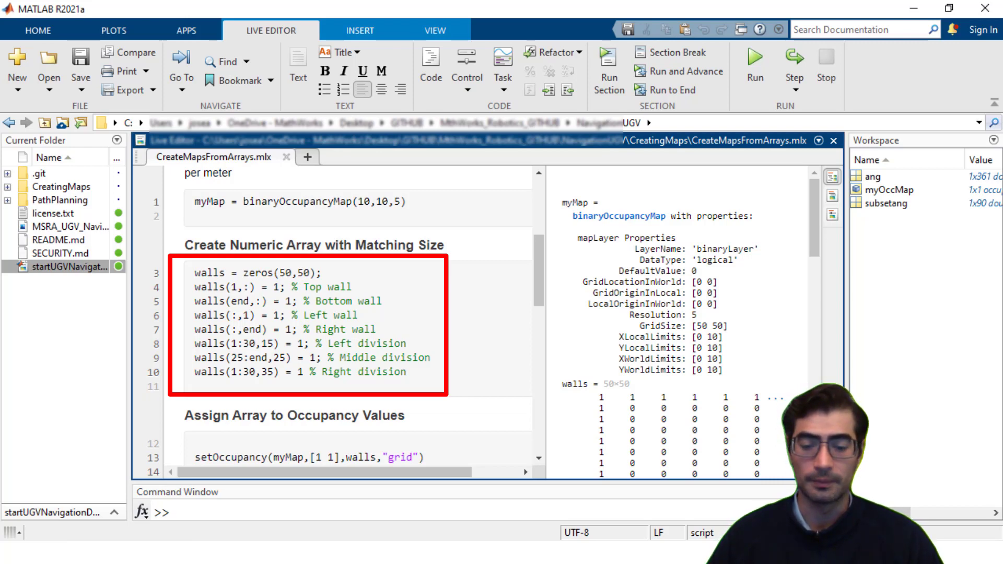
scroll("down", 3)
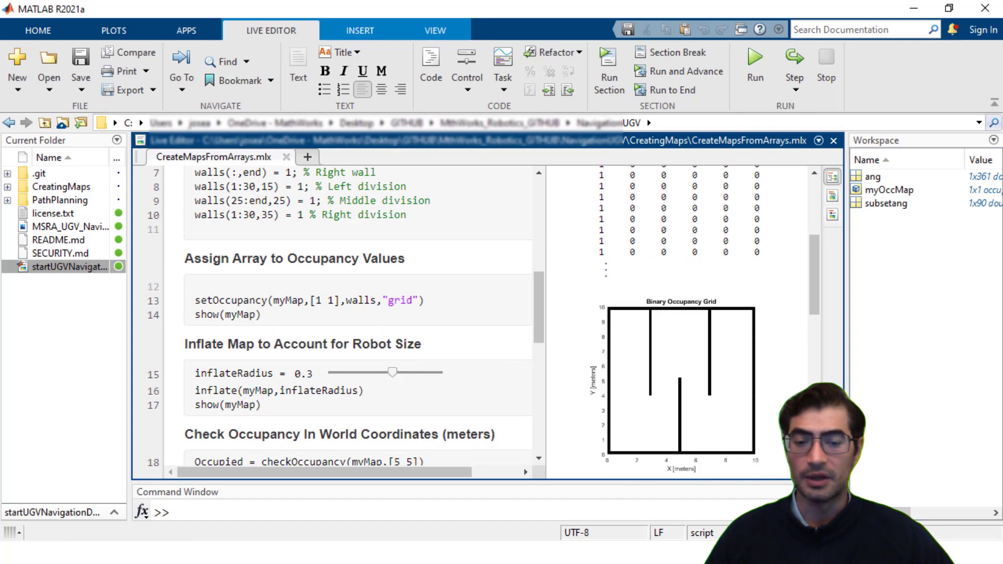
double_click(287, 300)
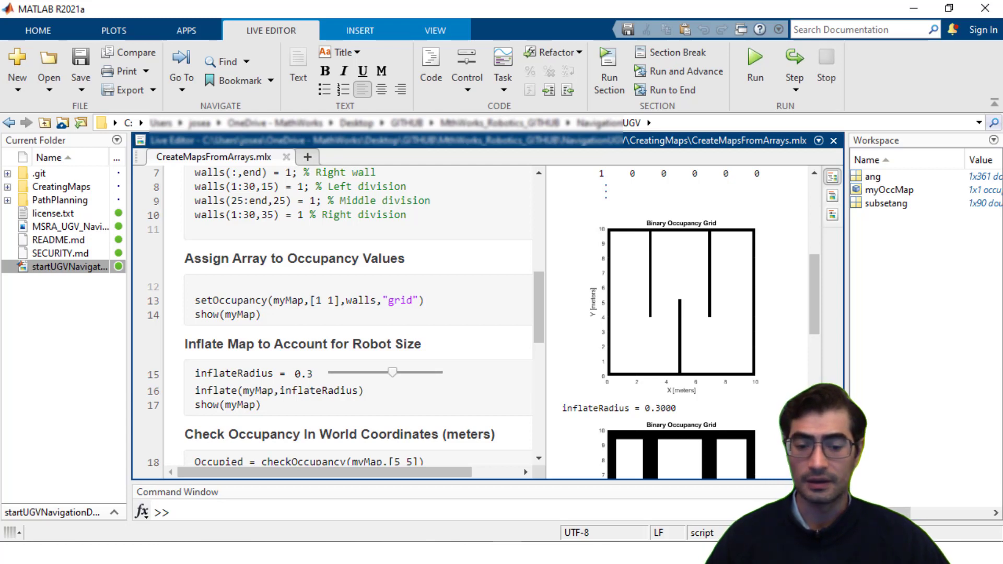
scroll("down", 3)
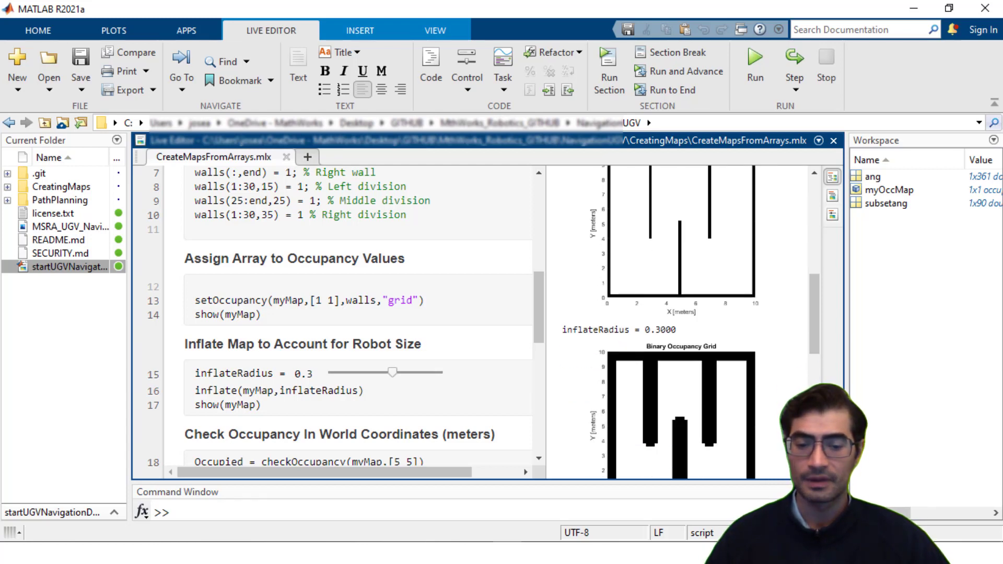
scroll("down", 3)
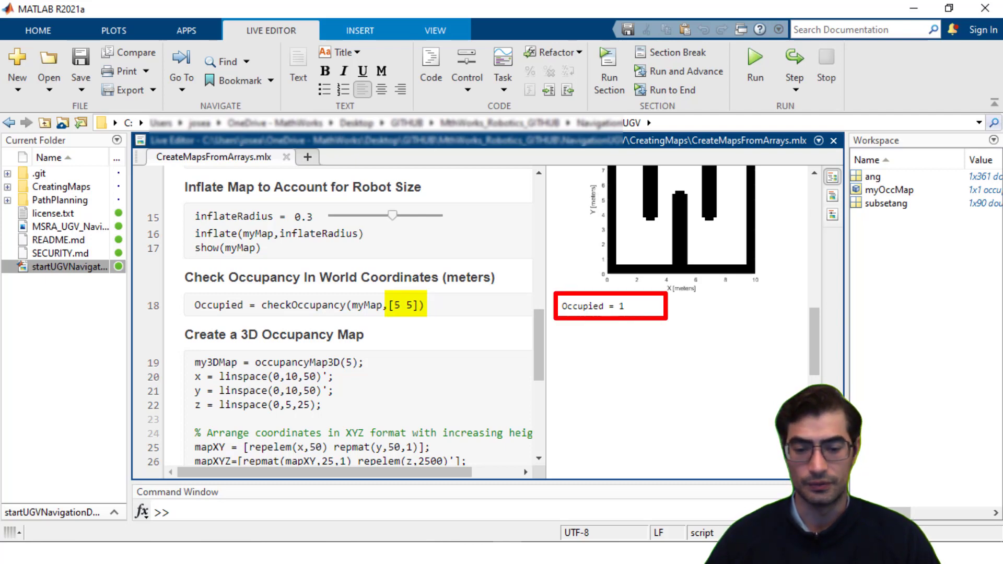
scroll("down", 3)
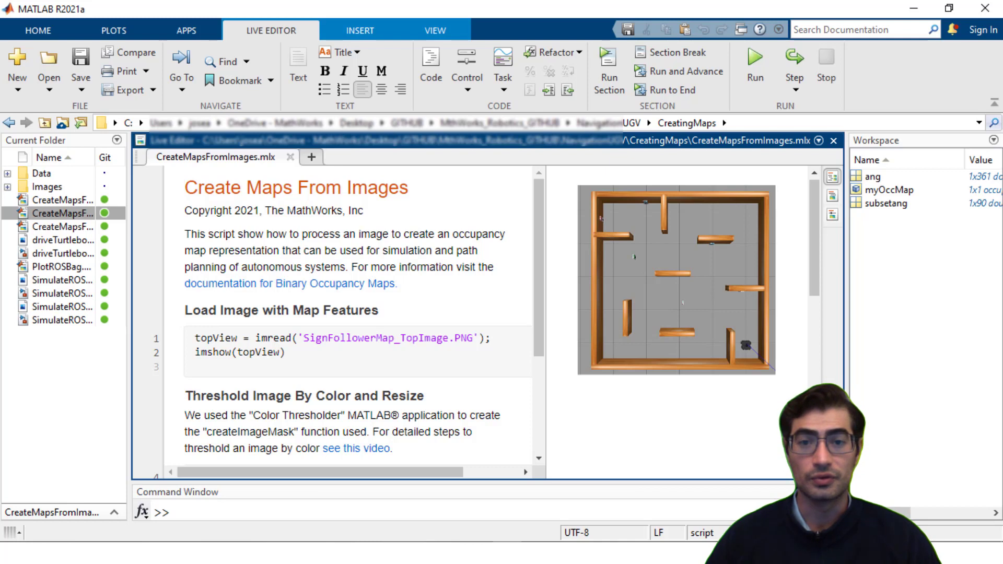
Run the CreateMapsFromImages sections that threshold the maze image into a binary occupancy map.
left_click(186, 188)
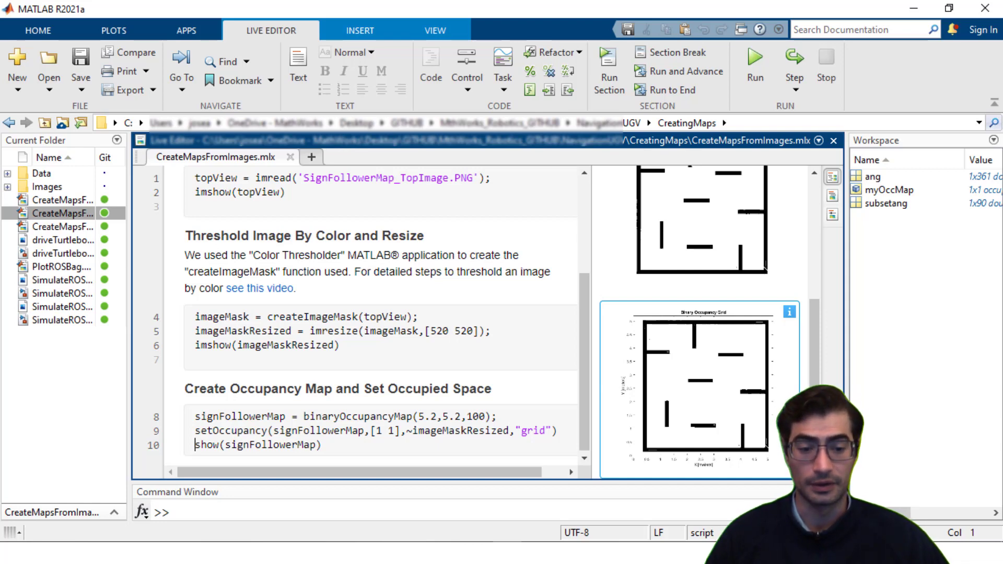
left_click(753, 64)
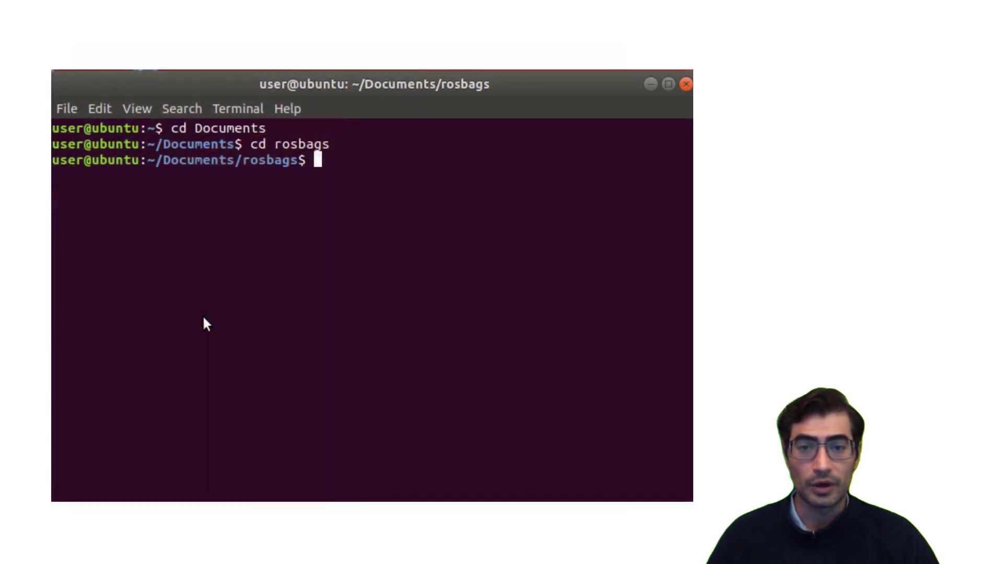
Enter 'rosbag record /scan /odom' in the ~/Documents/rosbags terminal.
type("rosbag record")
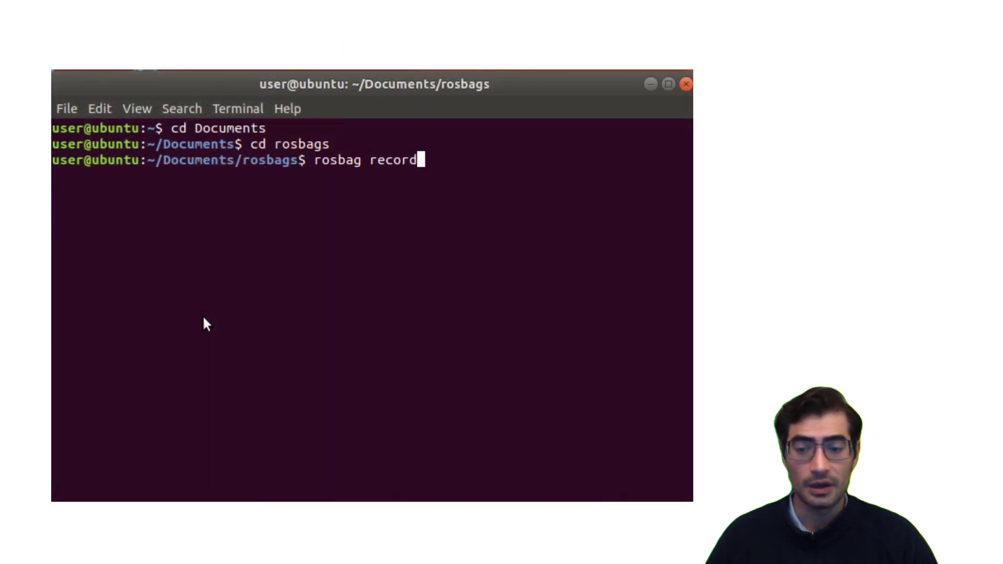
type("/scan/")
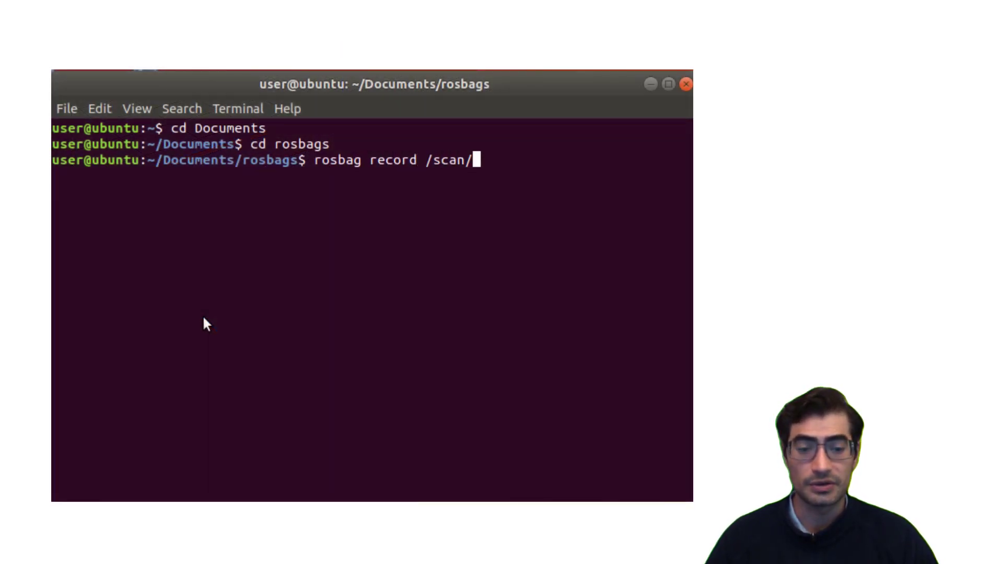
type("odom")
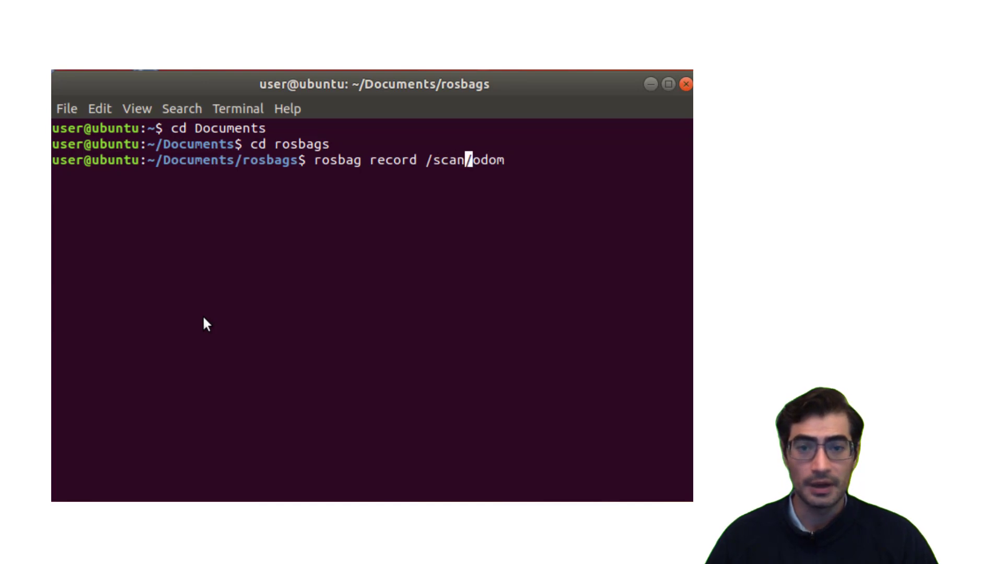
type("\" \"")
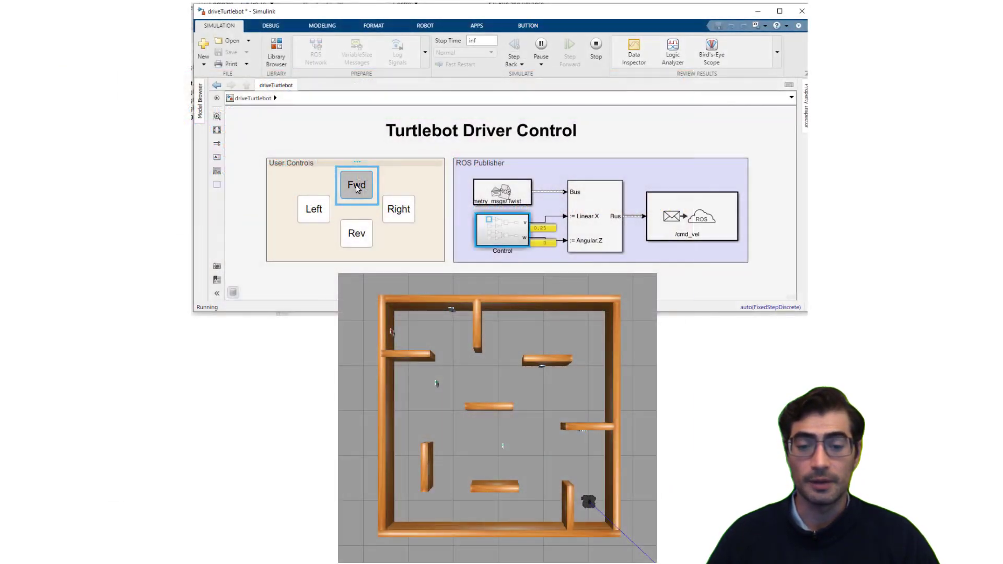
Steer the Turtlebot with the Stop, Left and Fwd buttons toward the maze centre.
left_click(313, 209)
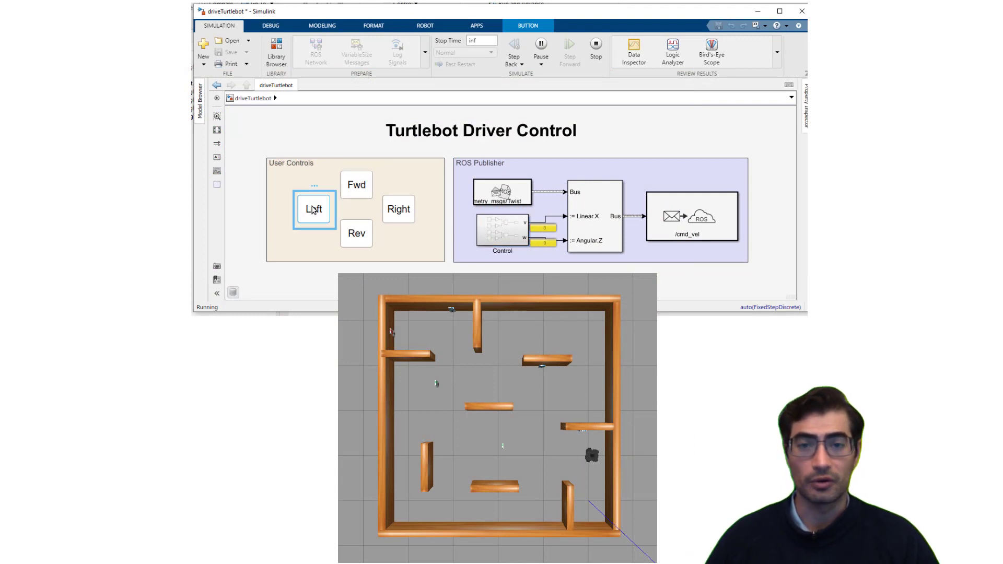
left_click(398, 209)
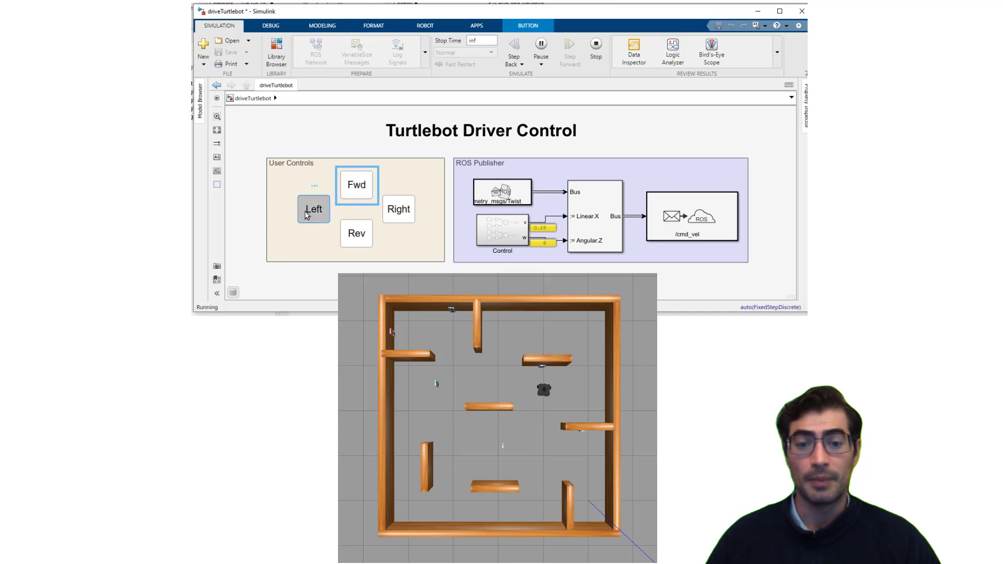
left_click(356, 185)
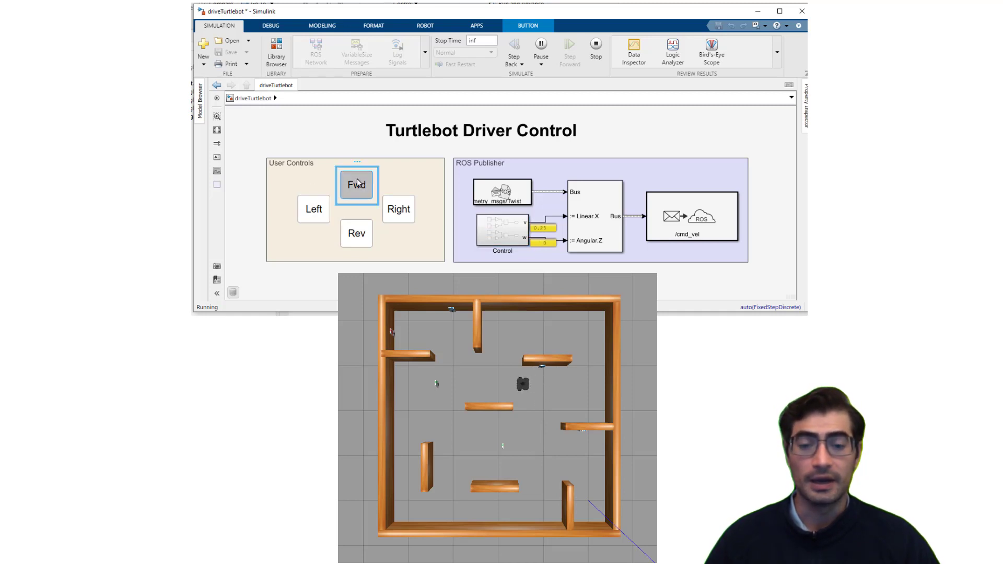
left_click(398, 209)
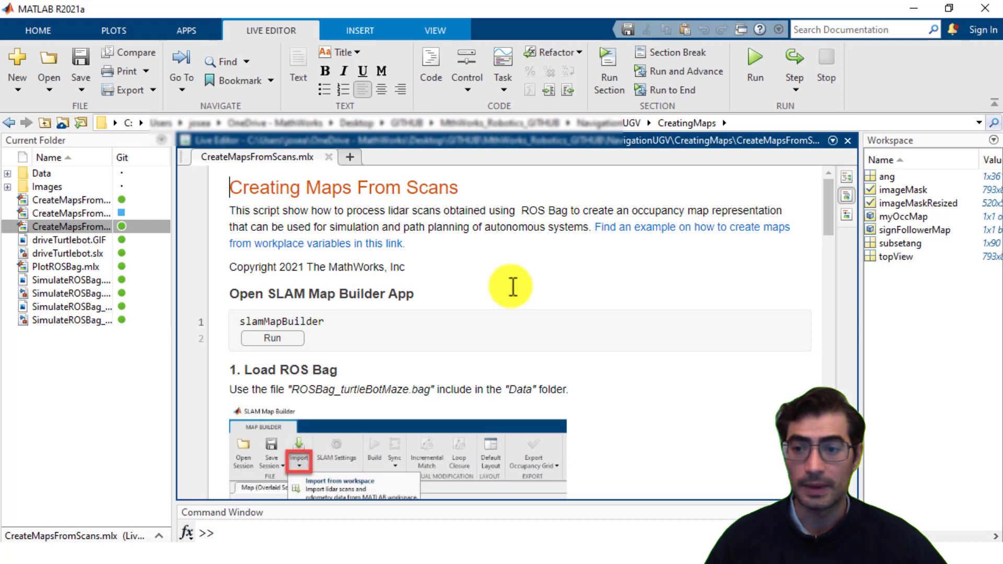
Launch SLAM Map Builder from CreateMapsFromScans.mlx and open the rosbag import dialog.
left_click(185, 30)
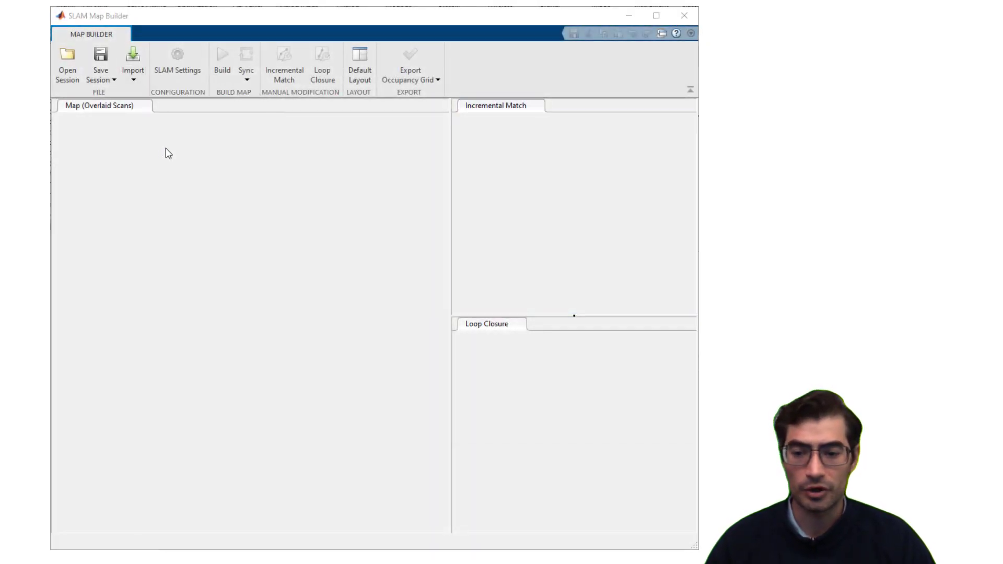
left_click(132, 66)
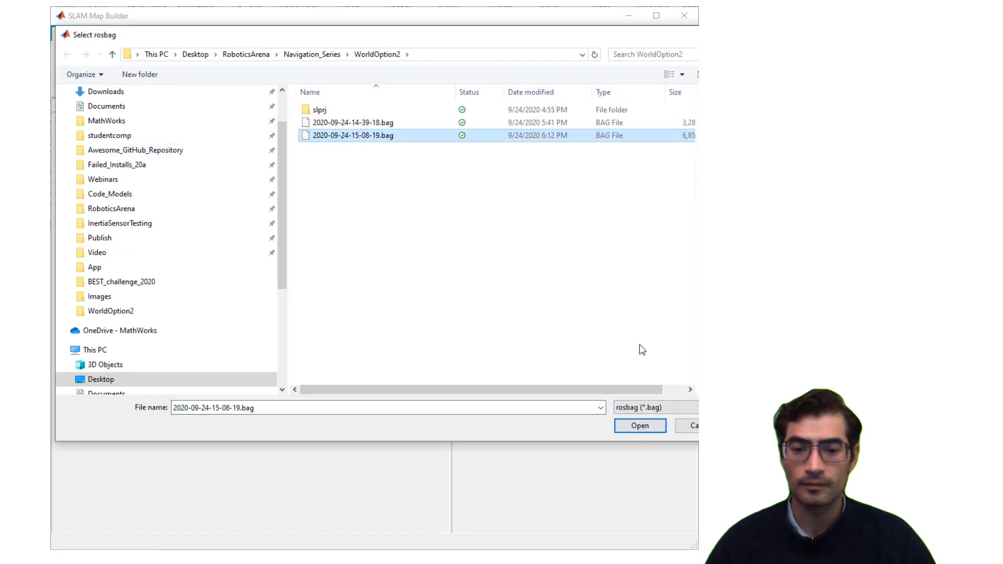
left_click(639, 425)
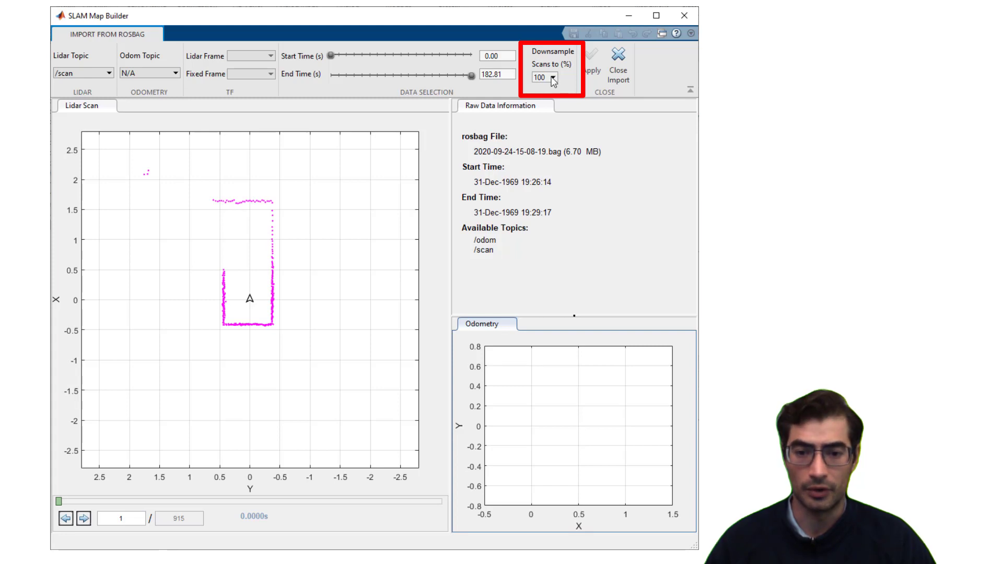
left_click(554, 78)
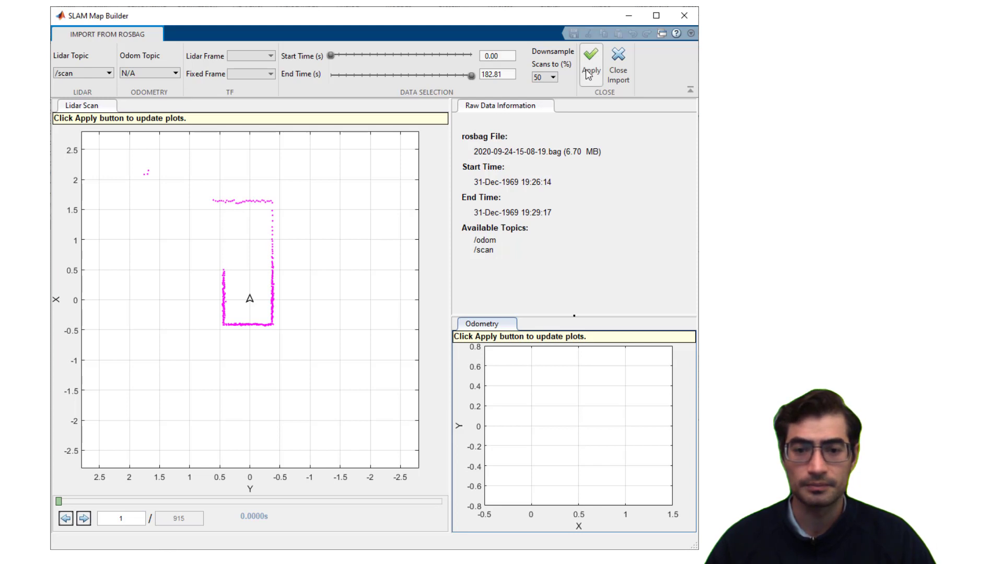
left_click(589, 61)
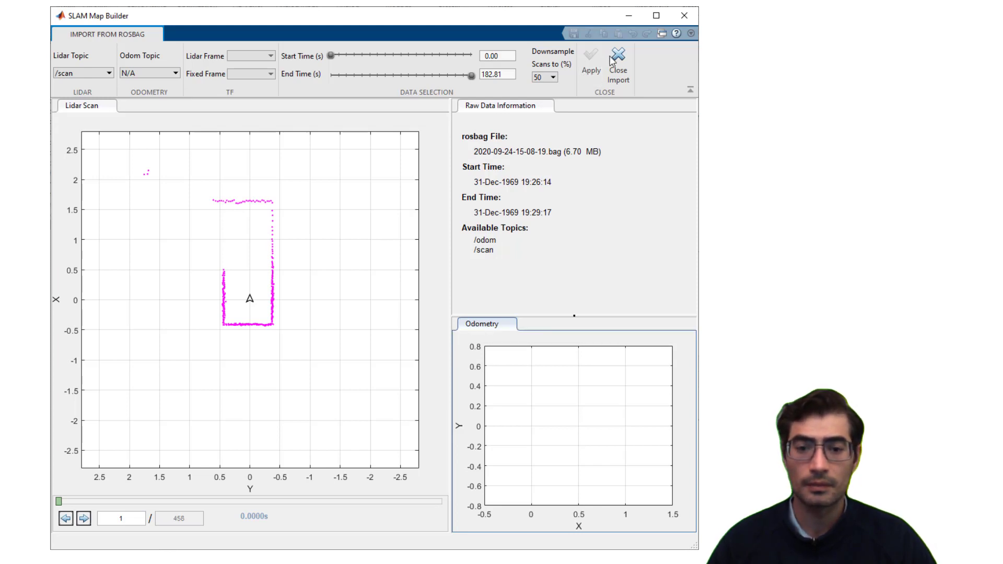
left_click(618, 63)
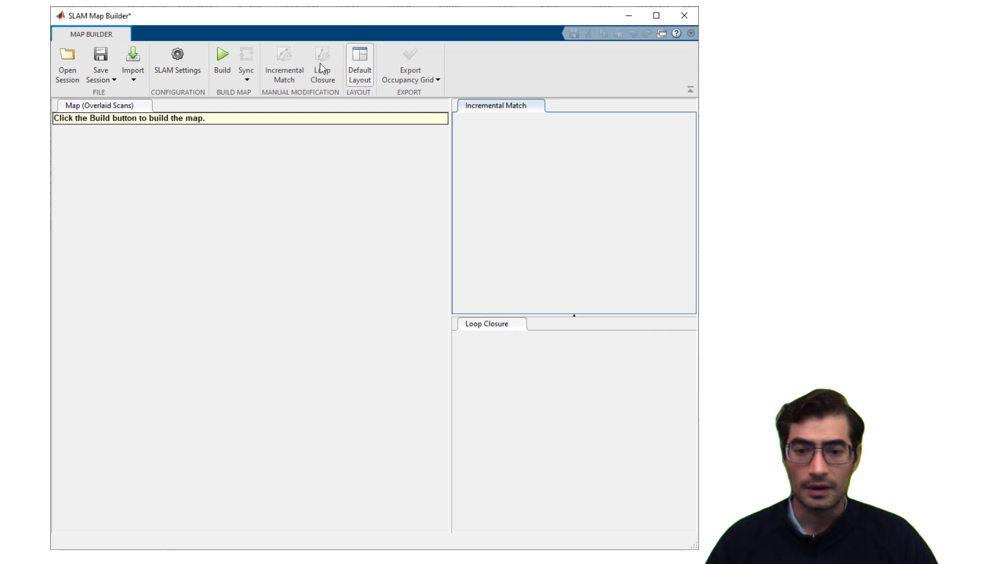
Set Optimization Interval (# of Loop Closures) to 10 in SLAM Settings.
left_click(178, 60)
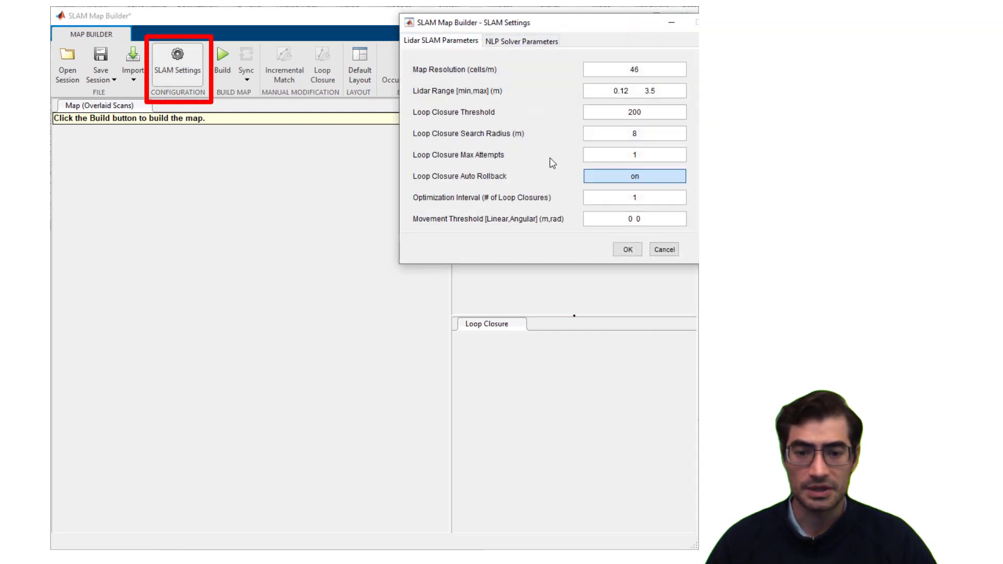
left_click(634, 197)
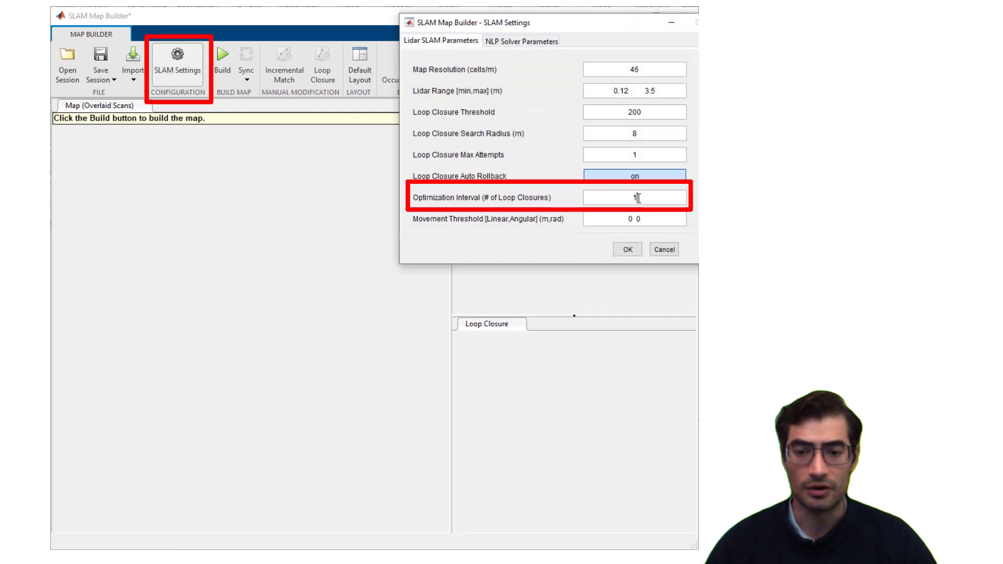
type("0")
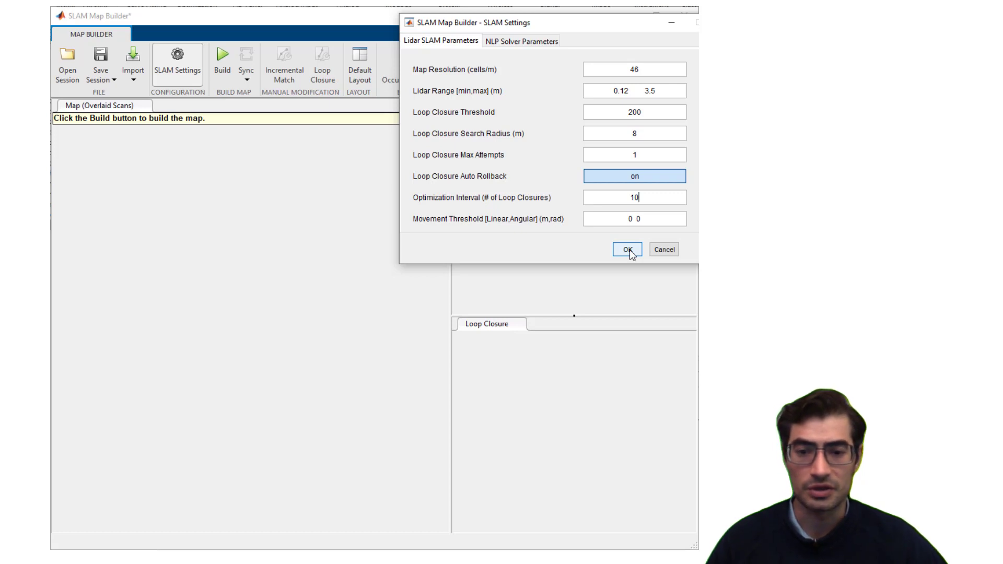
left_click(627, 249)
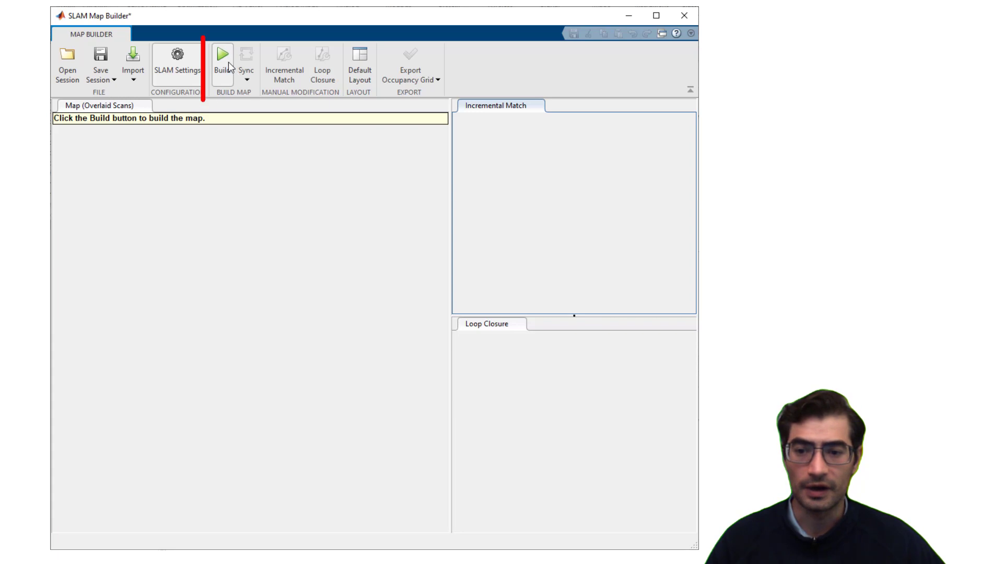
Build the map through all 458 scans, showing trajectory and loop closures over the maze.
left_click(221, 64)
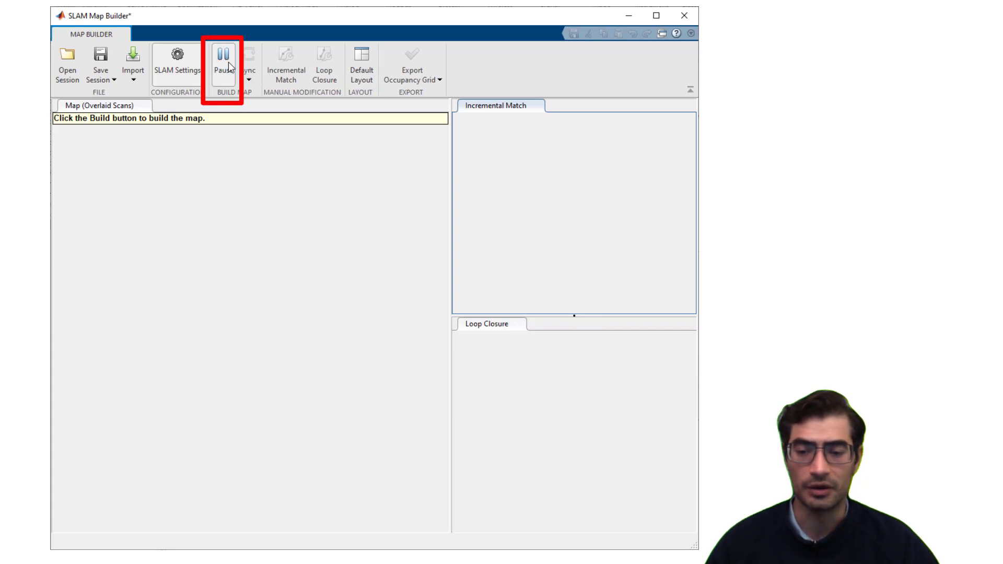
left_click(223, 64)
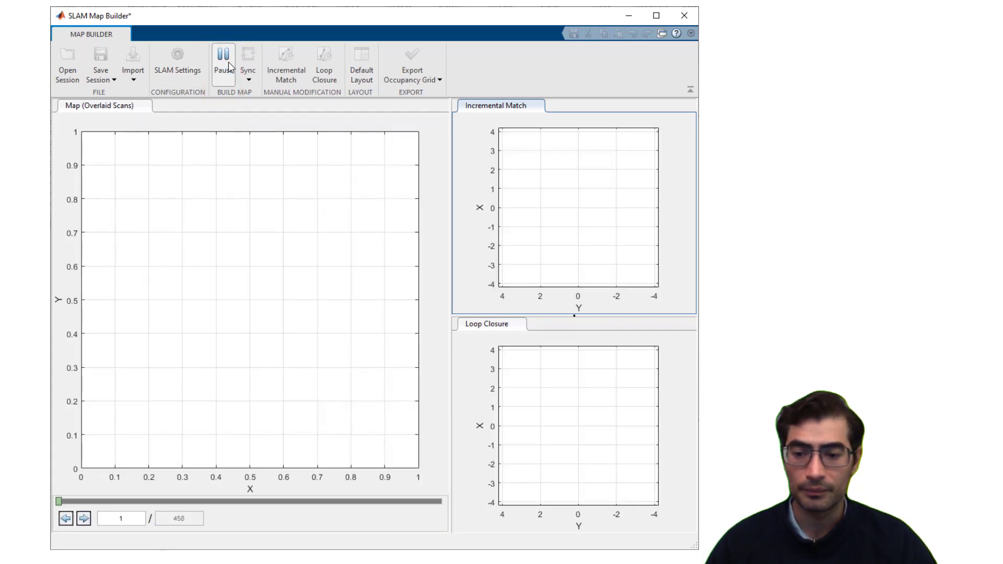
left_click(248, 66)
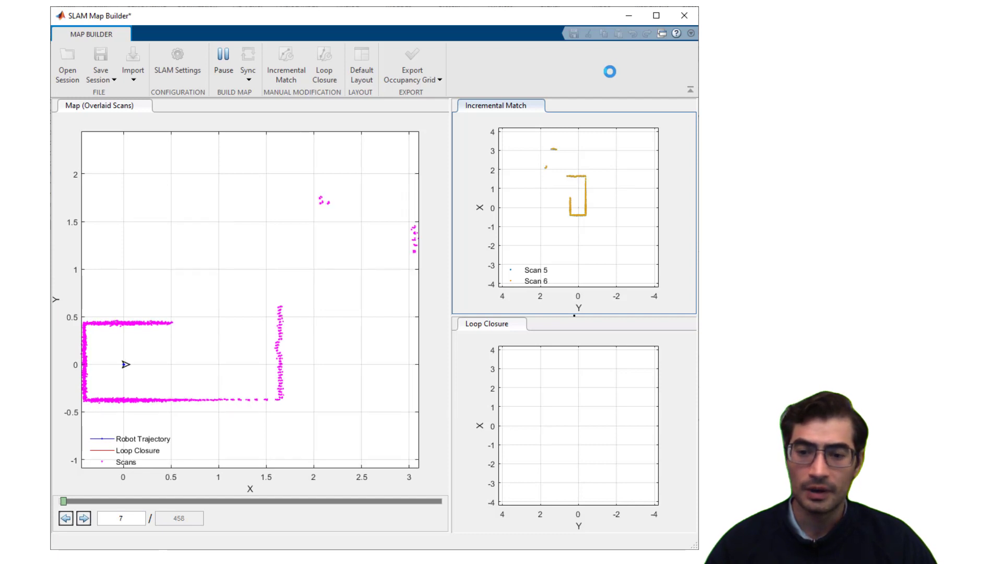
left_click(77, 519)
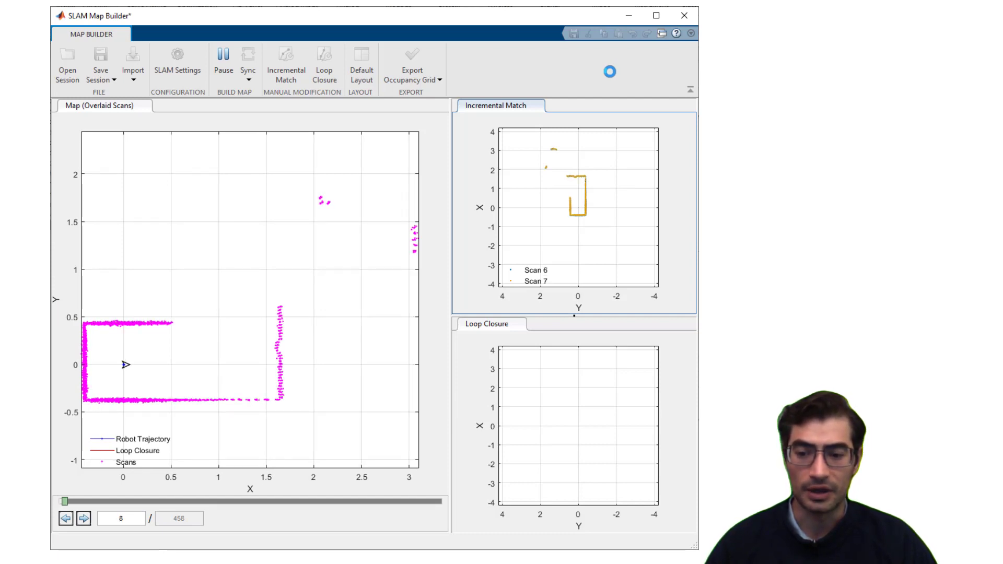
left_click(88, 519)
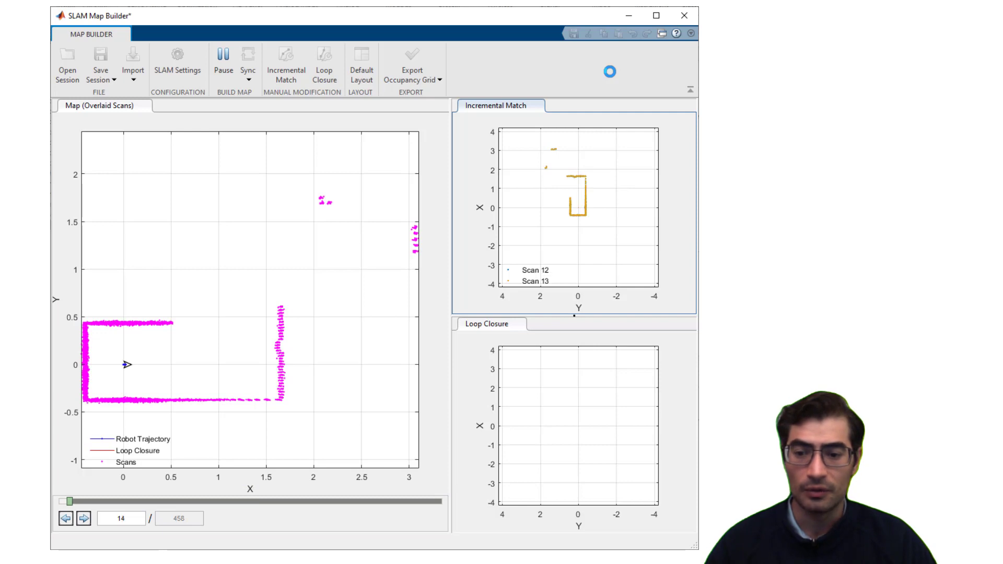
left_click(83, 518)
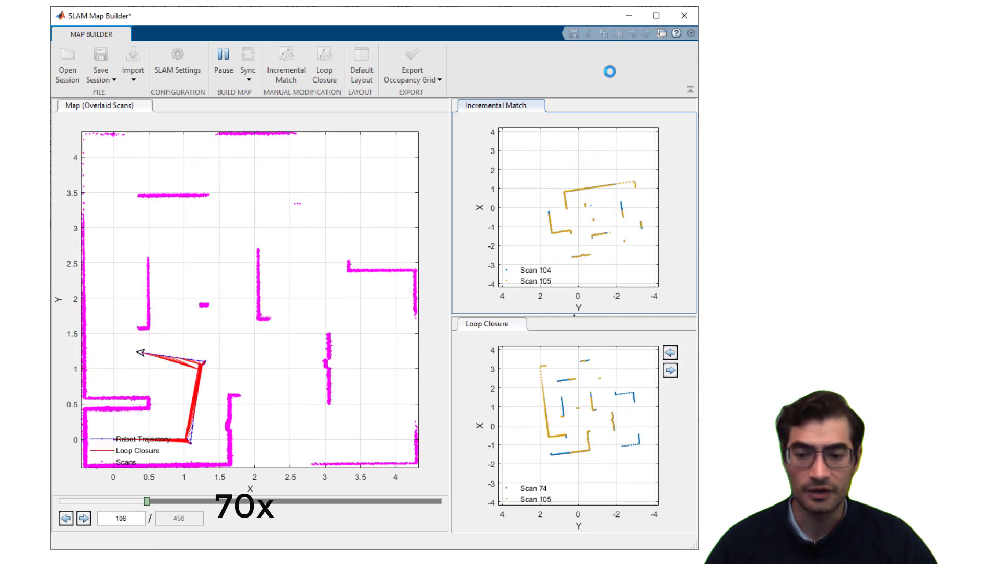
left_click_drag(145, 500, 202, 500)
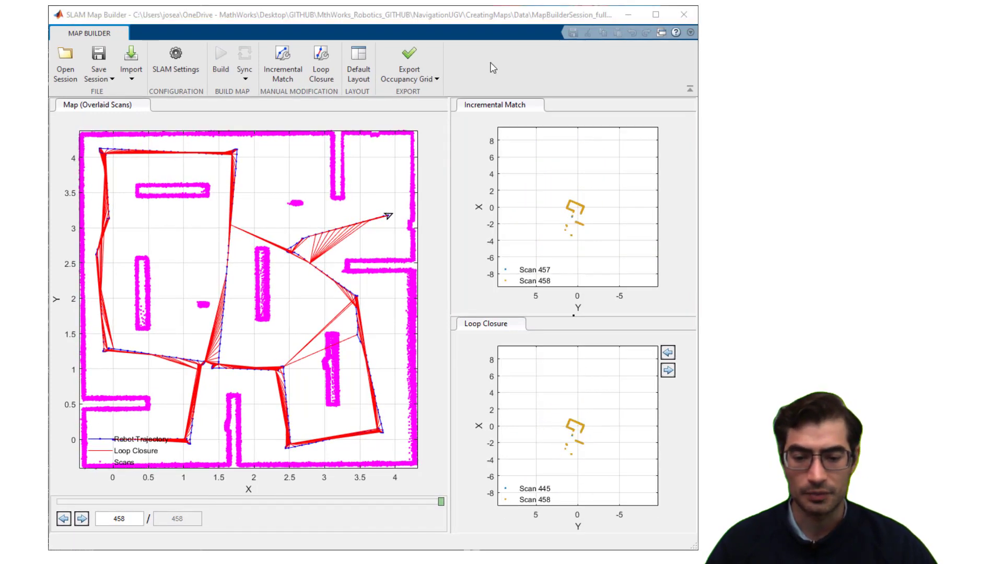
Open the Export Occupancy Grid dropdown listing To Workspace and To File.
left_click(436, 79)
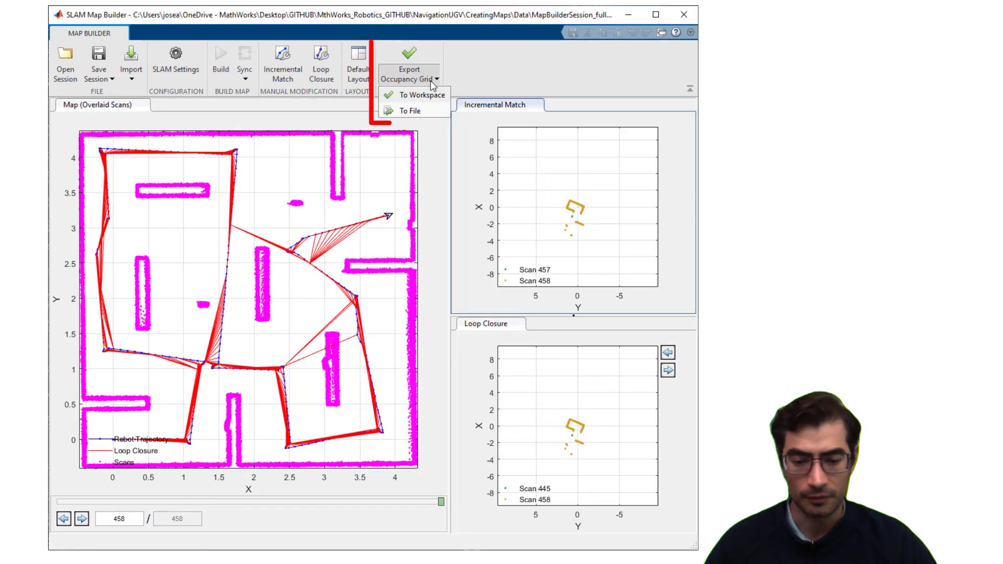